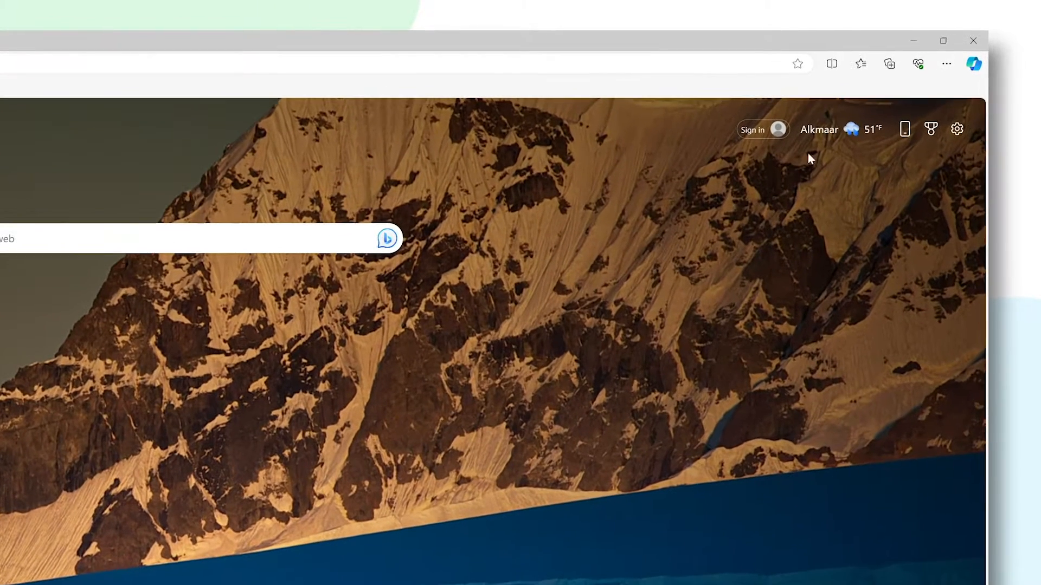
Step: Reach the Microsoft Edge Add-ons store from the browser's Extensions overview
left_click(946, 63)
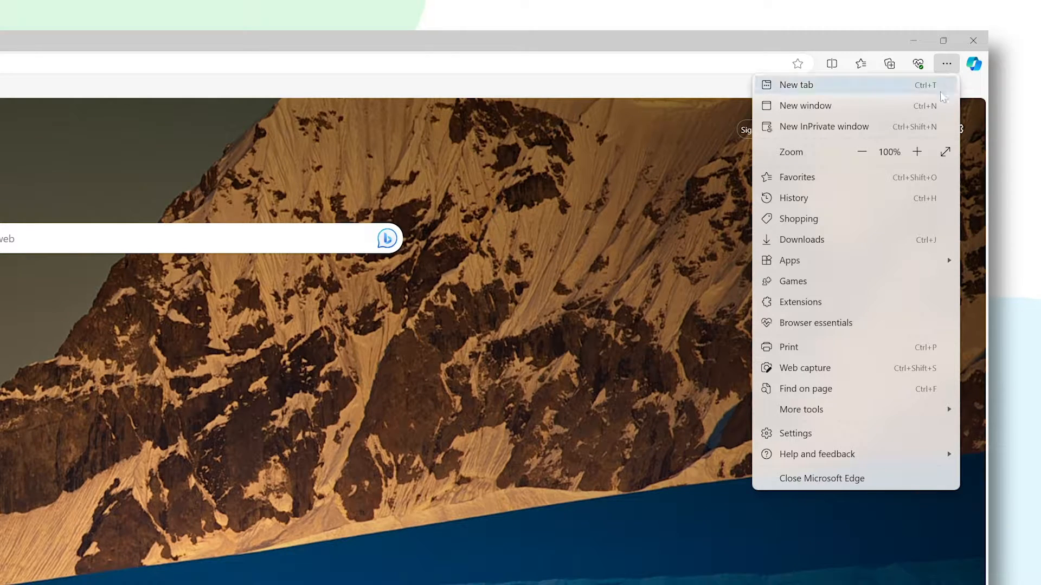
left_click(801, 63)
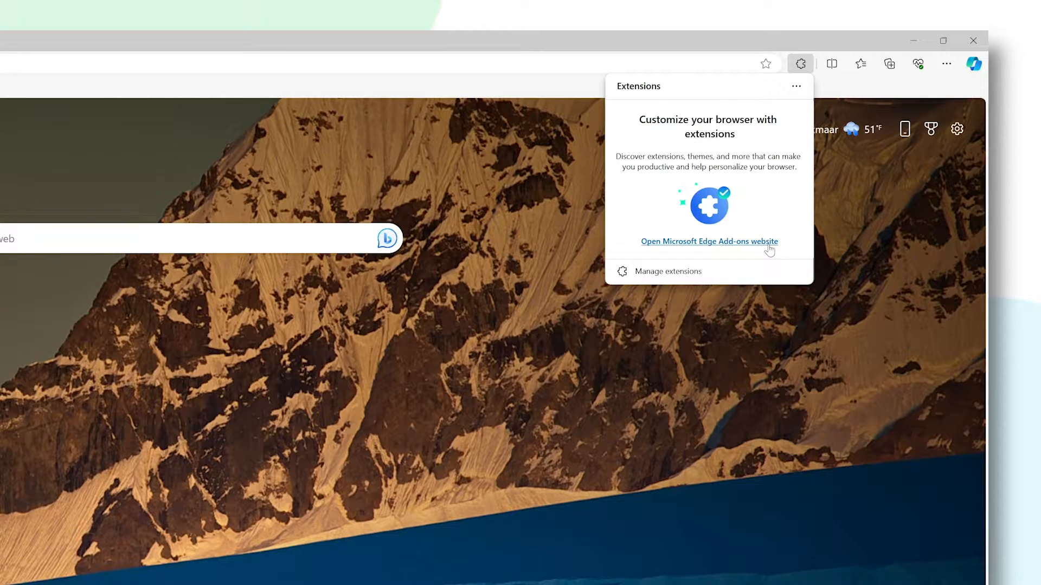
left_click(708, 240)
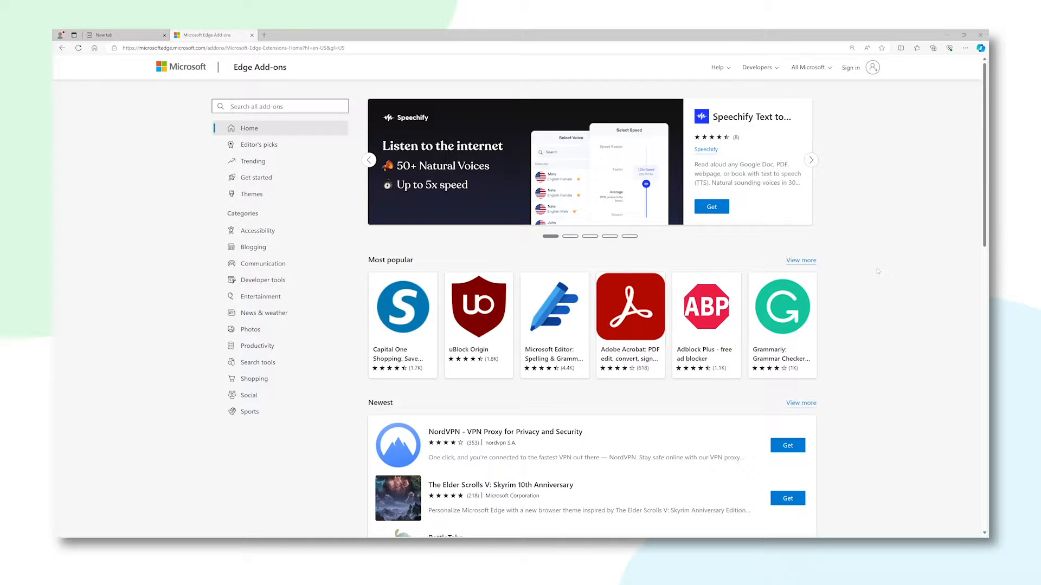
Step: Install Adblock Plus from its store page and dismiss the installation notice
left_click(706, 307)
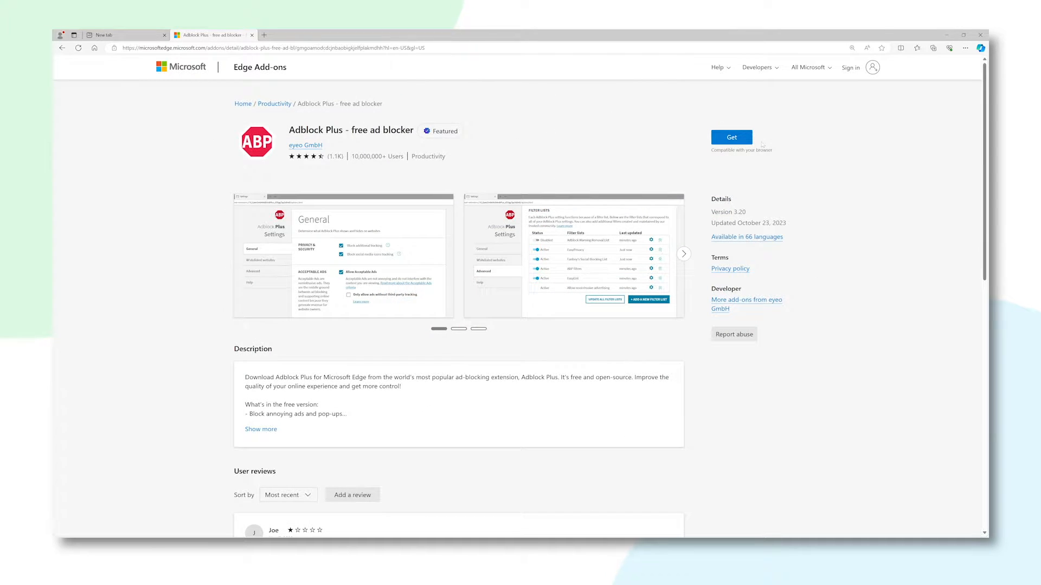
left_click(731, 138)
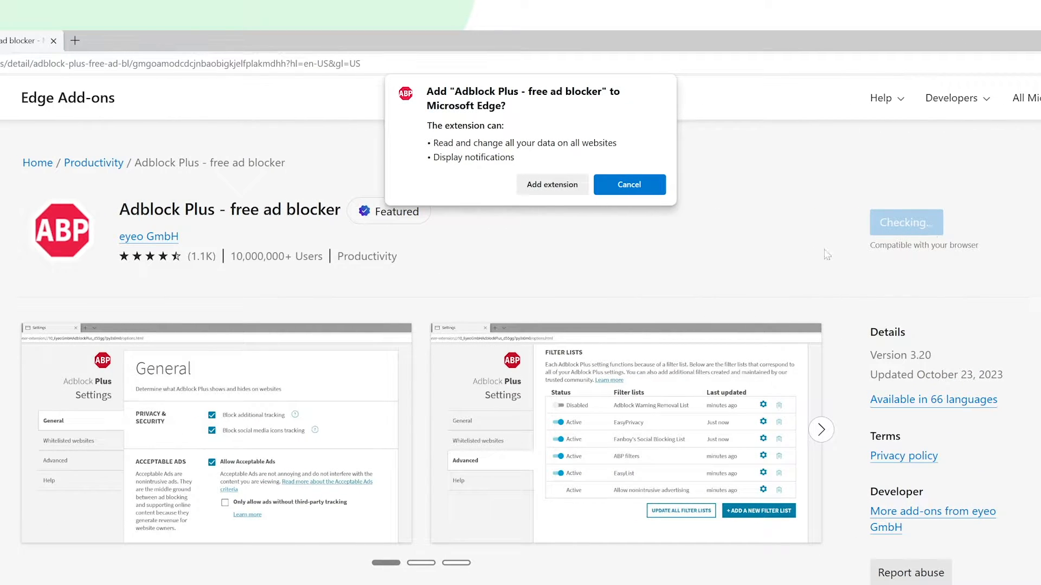
mouse_move(551, 184)
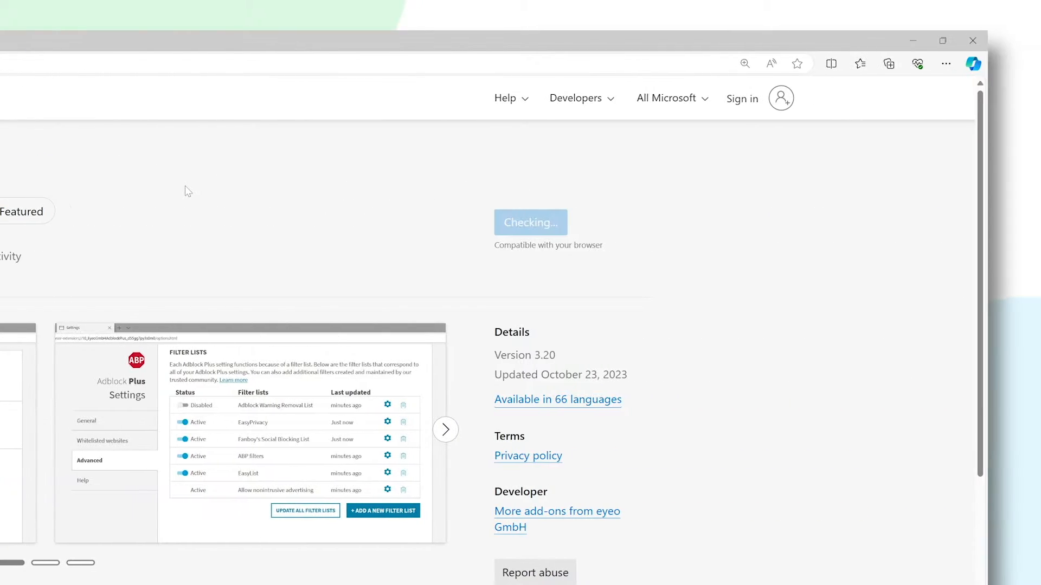
left_click(530, 223)
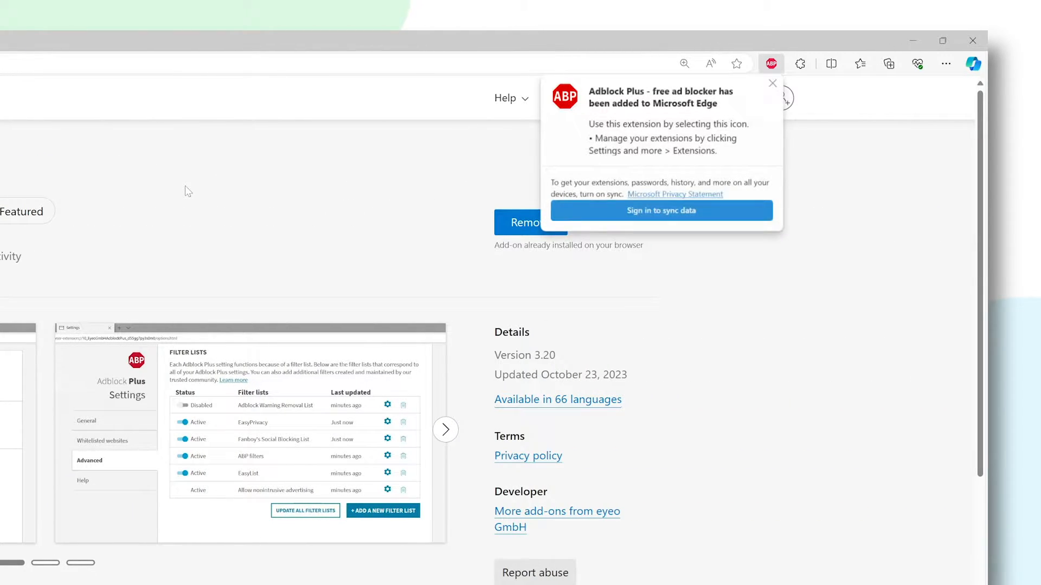
left_click(754, 71)
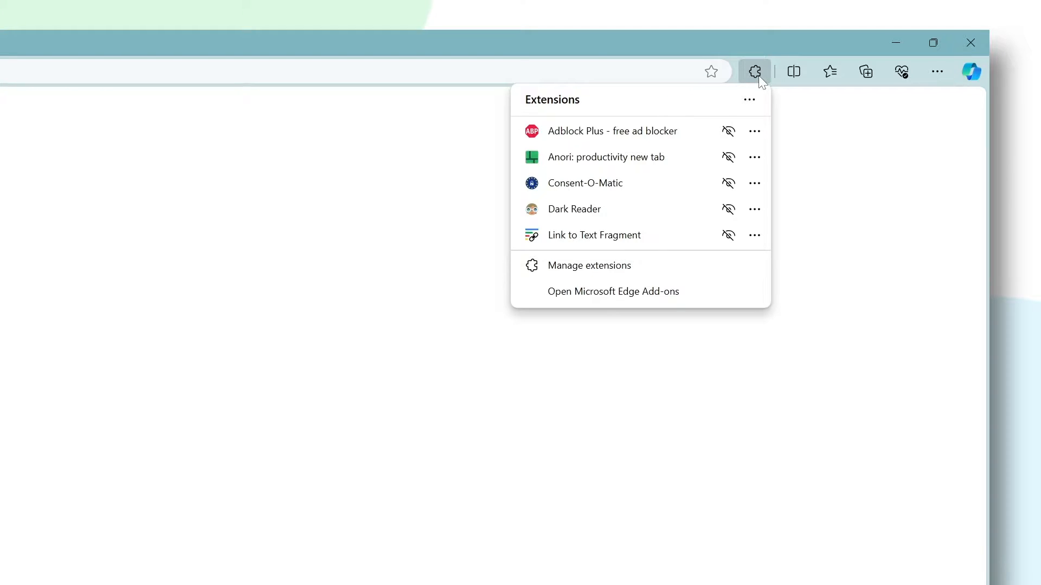
Step: Pin Dark Reader, Adblock Plus and Consent-O-Matic to the Edge toolbar
left_click(728, 131)
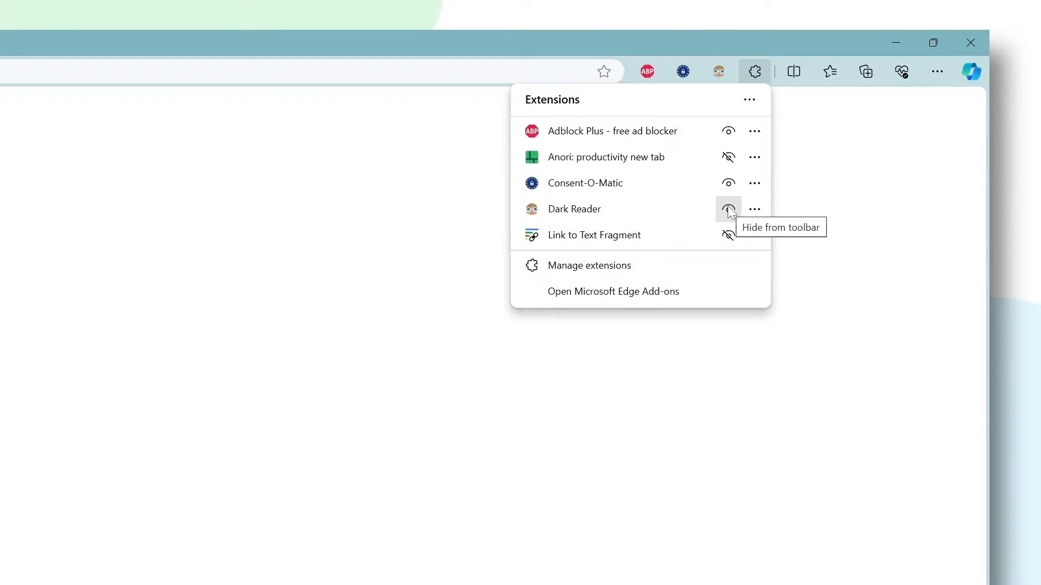
left_click(718, 71)
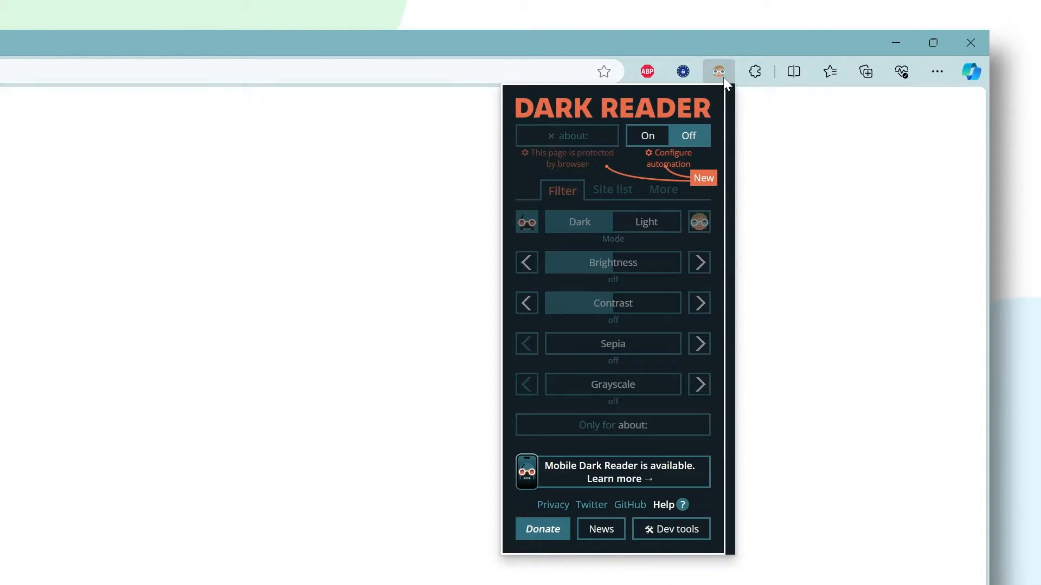
left_click(754, 72)
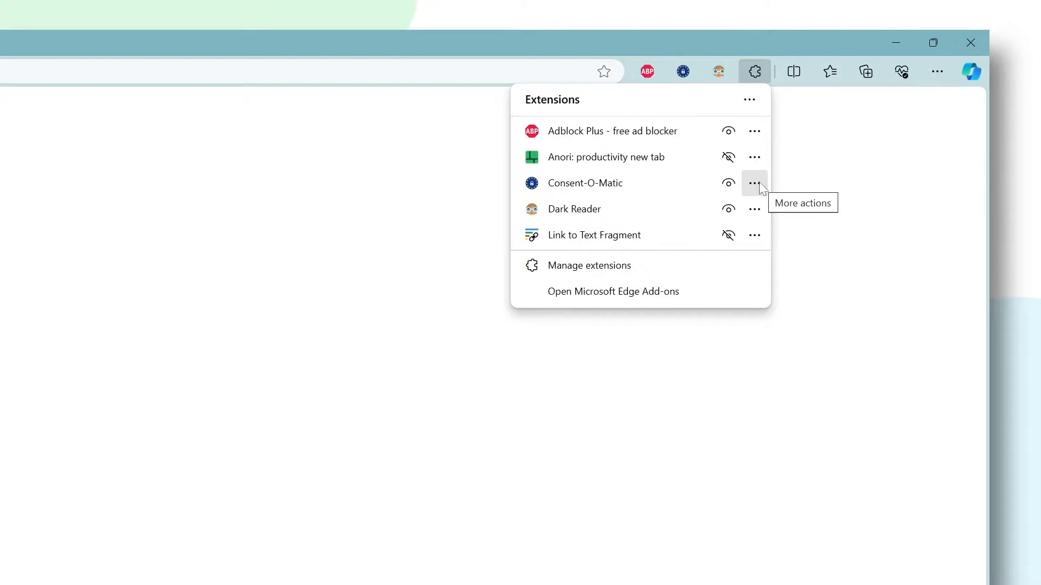
Step: Reach Consent-O-Matic's own settings via its Manage extension page
left_click(754, 183)
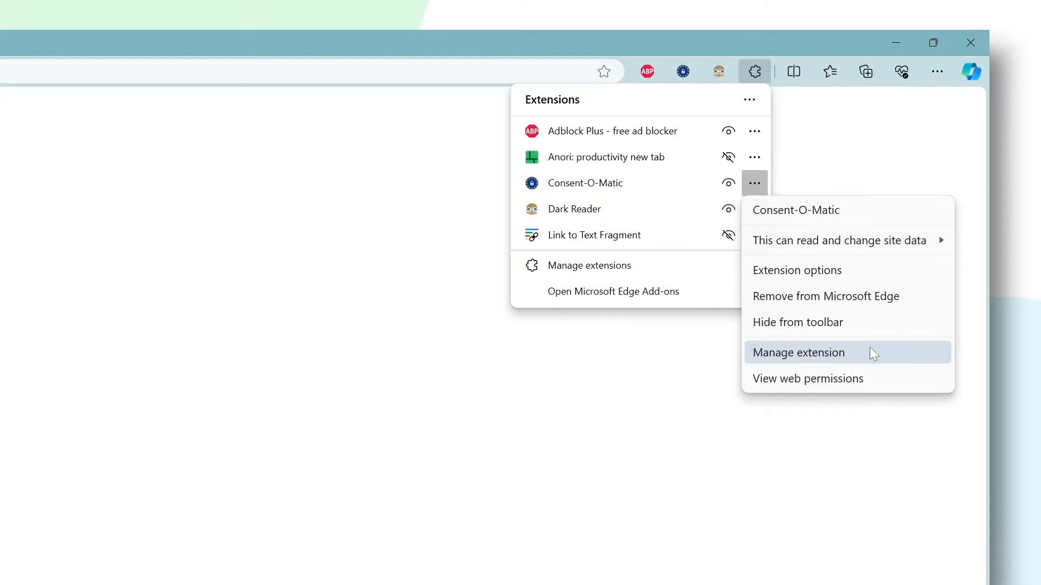
left_click(799, 352)
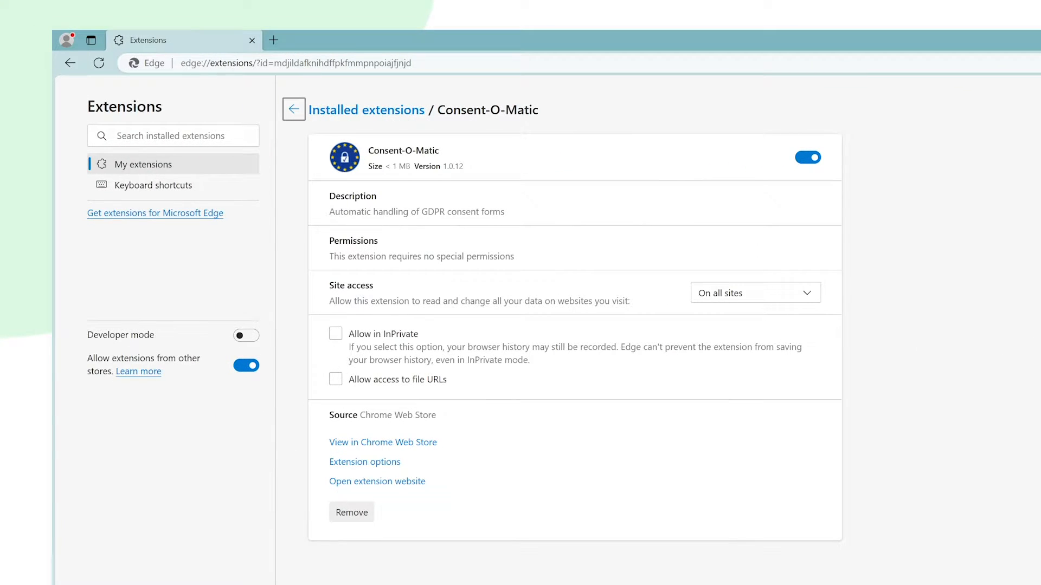
mouse_move(695, 444)
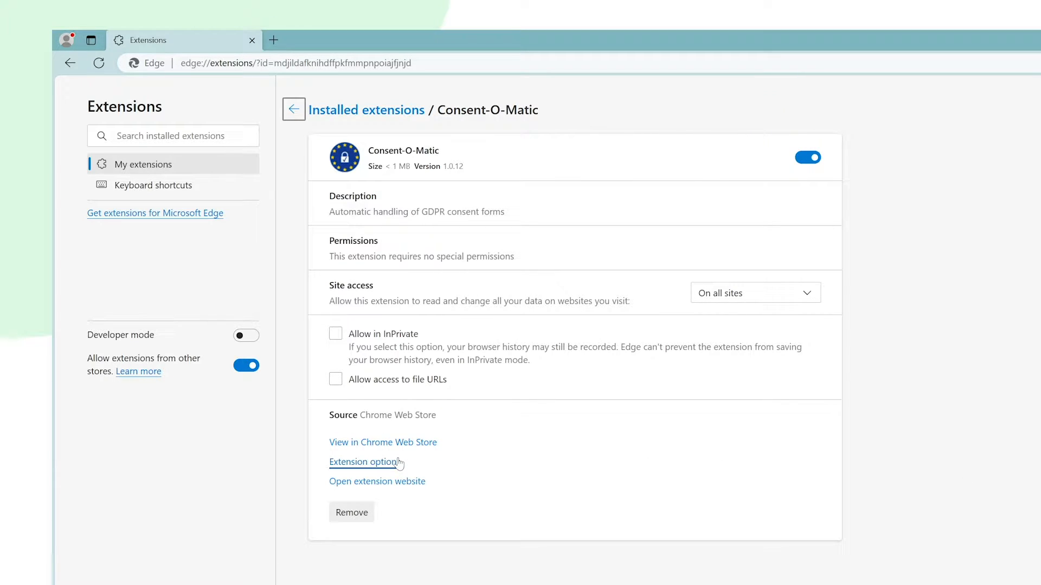
left_click(363, 462)
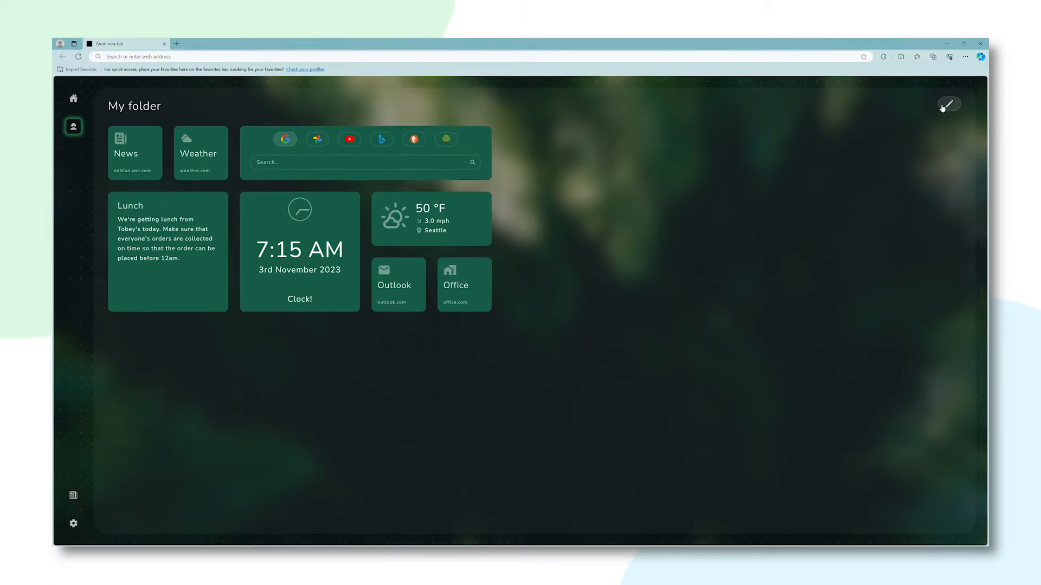
Step: Rearrange the Anori dashboard so Weather sits below Outlook and Office
left_click(948, 104)
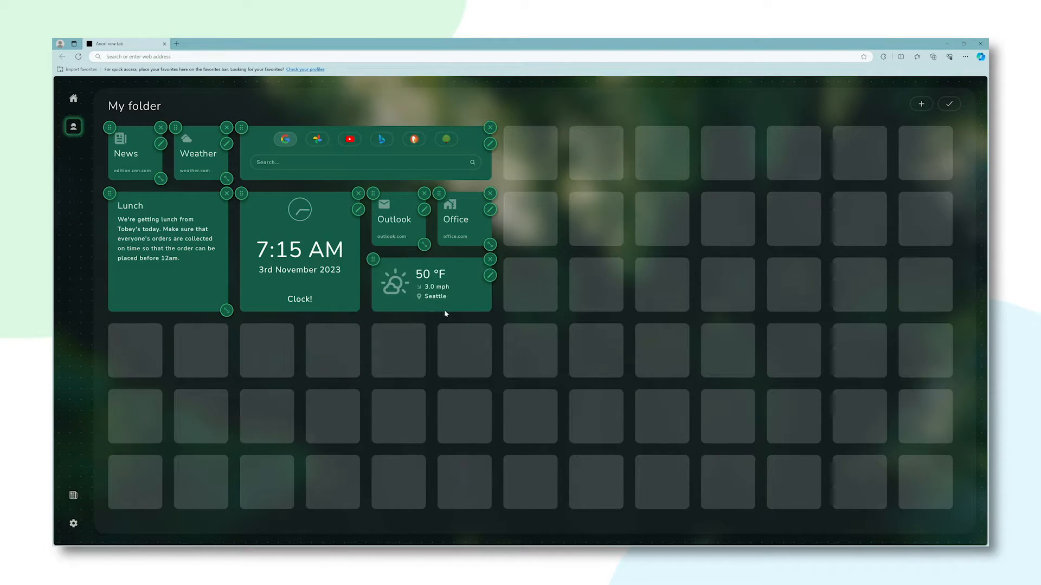
left_click(949, 104)
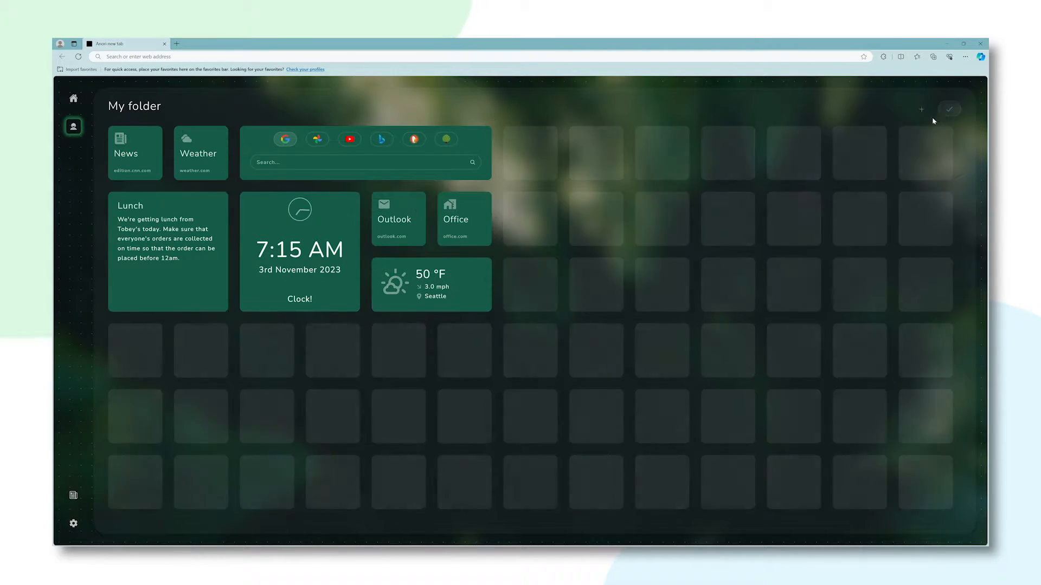
left_click(949, 109)
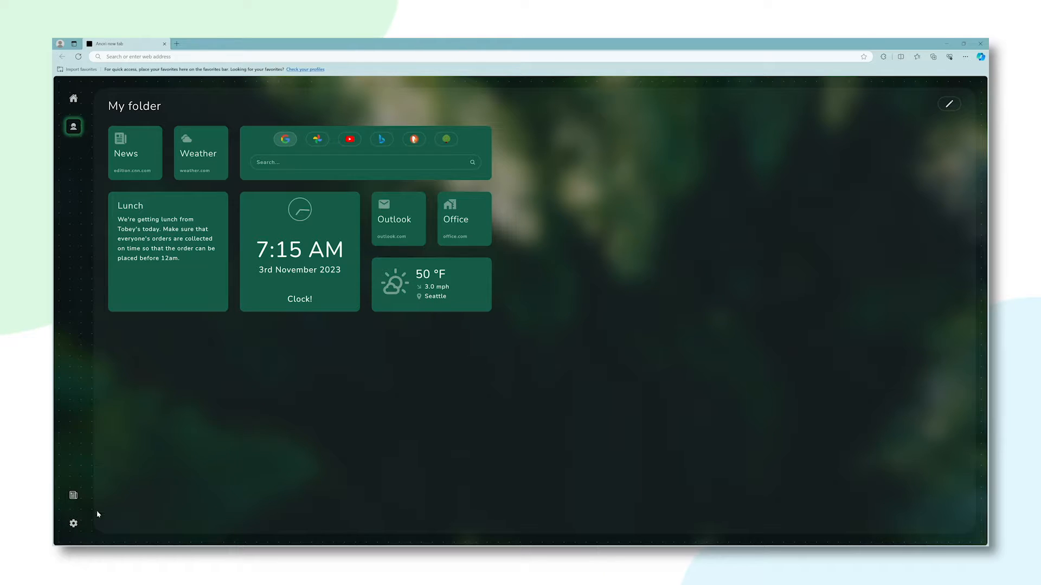
Step: Add a folder named 'Personal folder' and apply the brown desk-and-notebook theme
left_click(74, 522)
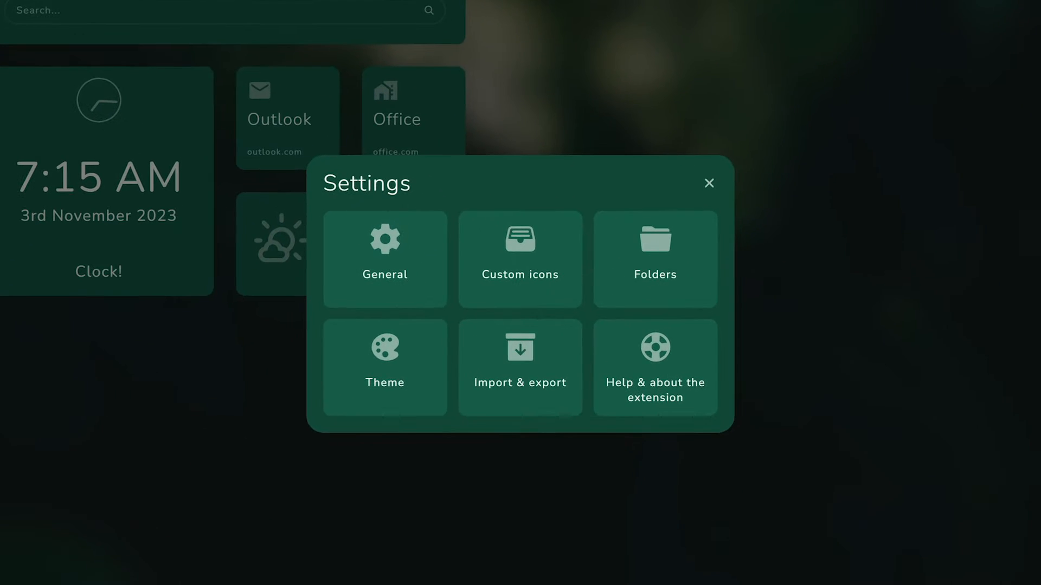
left_click(653, 259)
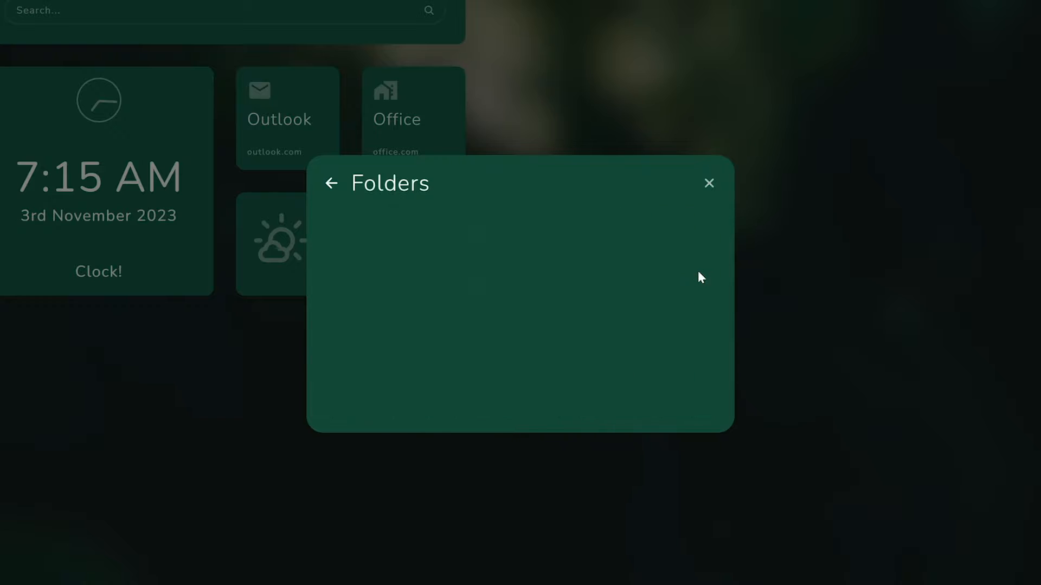
left_click(519, 364)
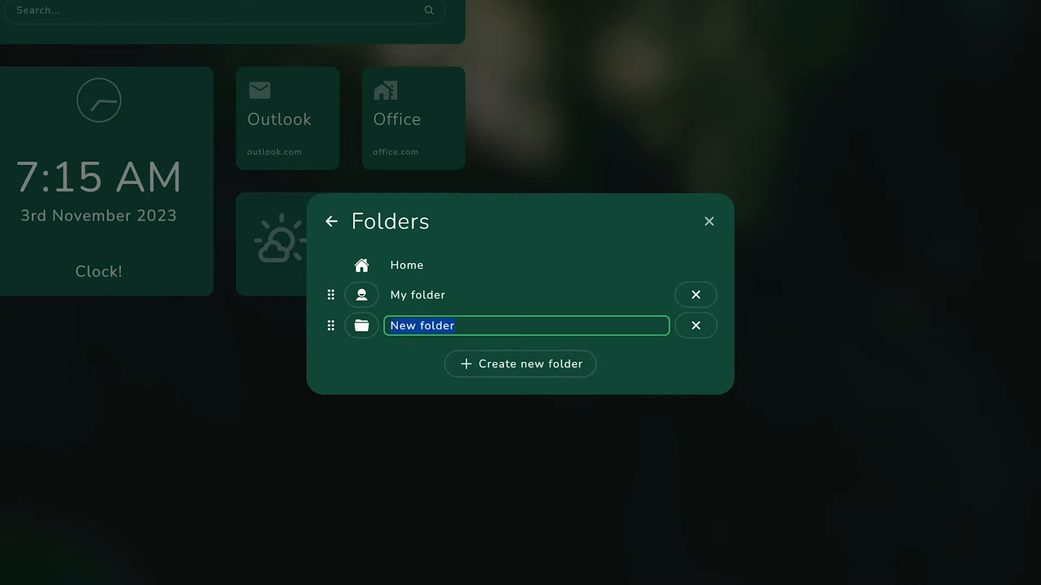
type("Personal folder")
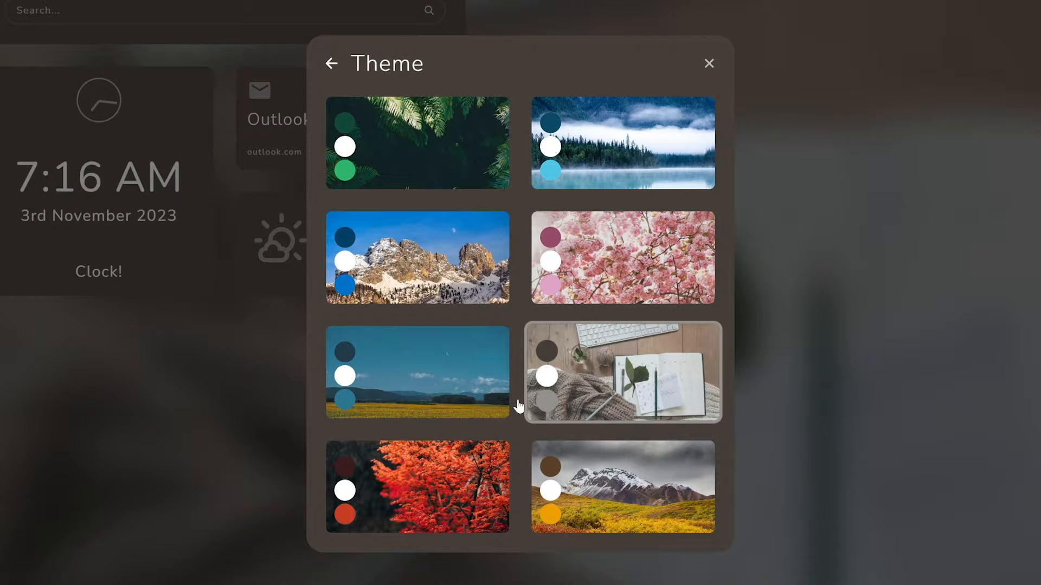
left_click(416, 372)
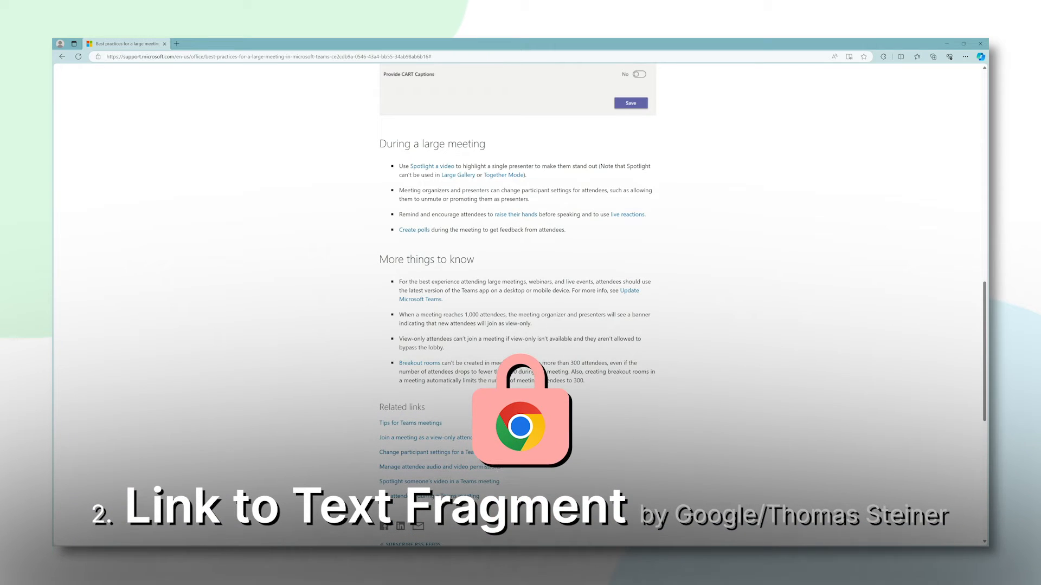
Step: Copy a link to the selected first paragraph under 'More things to know'
left_click_drag(399, 282, 442, 299)
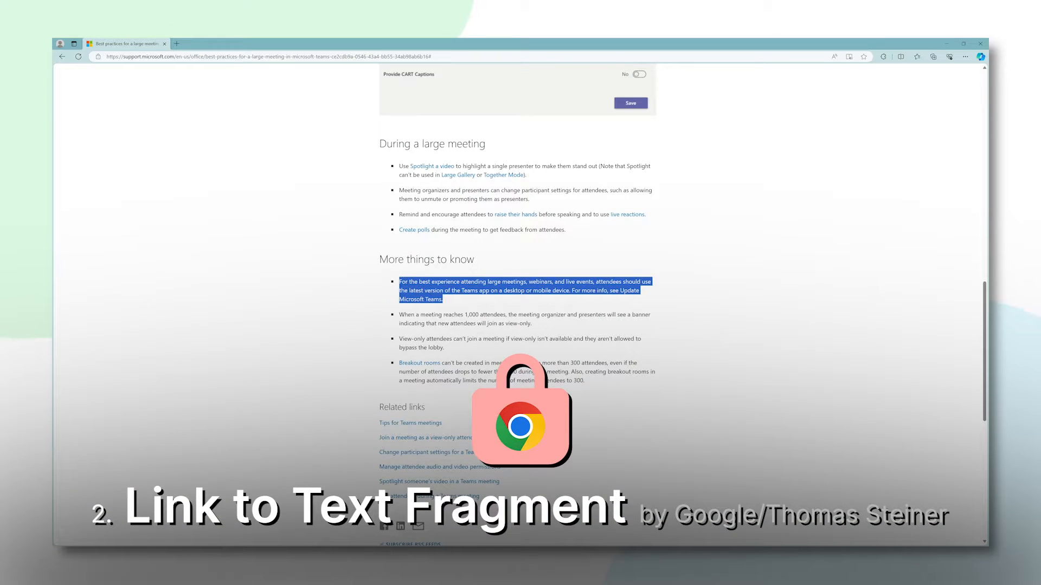
right_click(525, 290)
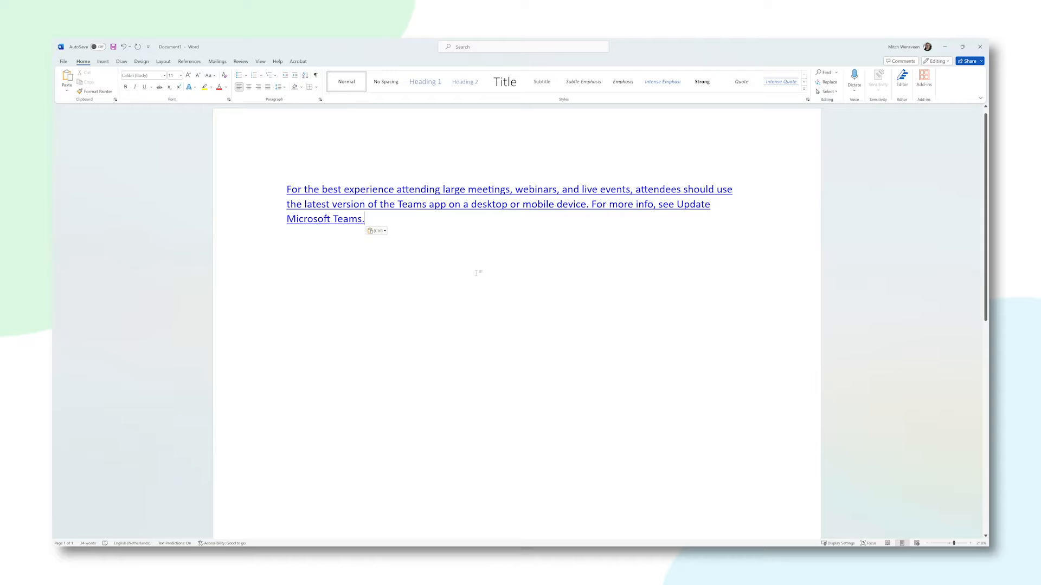
mouse_move(478, 246)
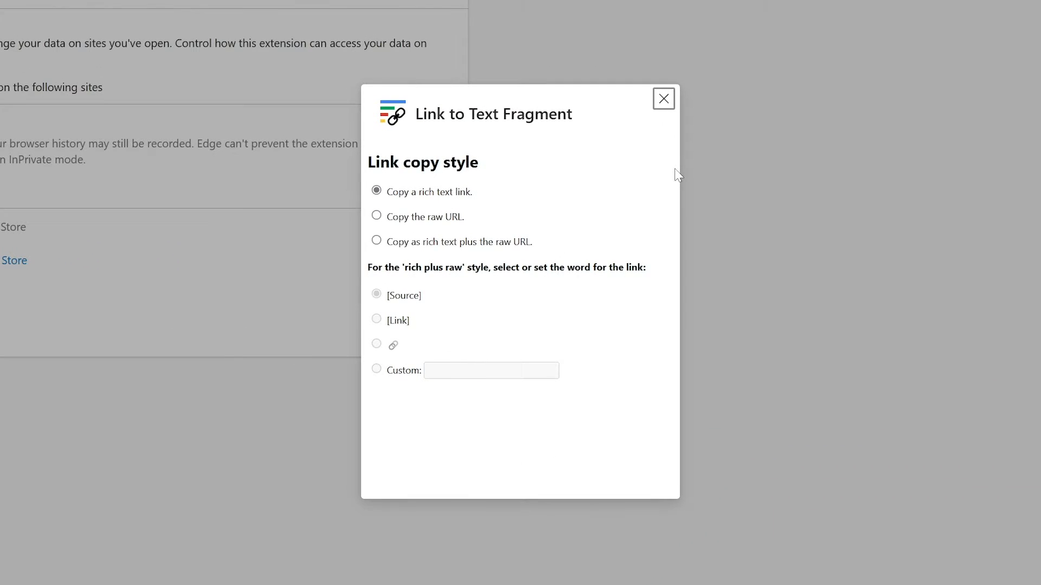
Step: Set Link to Text Fragment to copy as rich text plus the raw URL and pick a link word
left_click(377, 216)
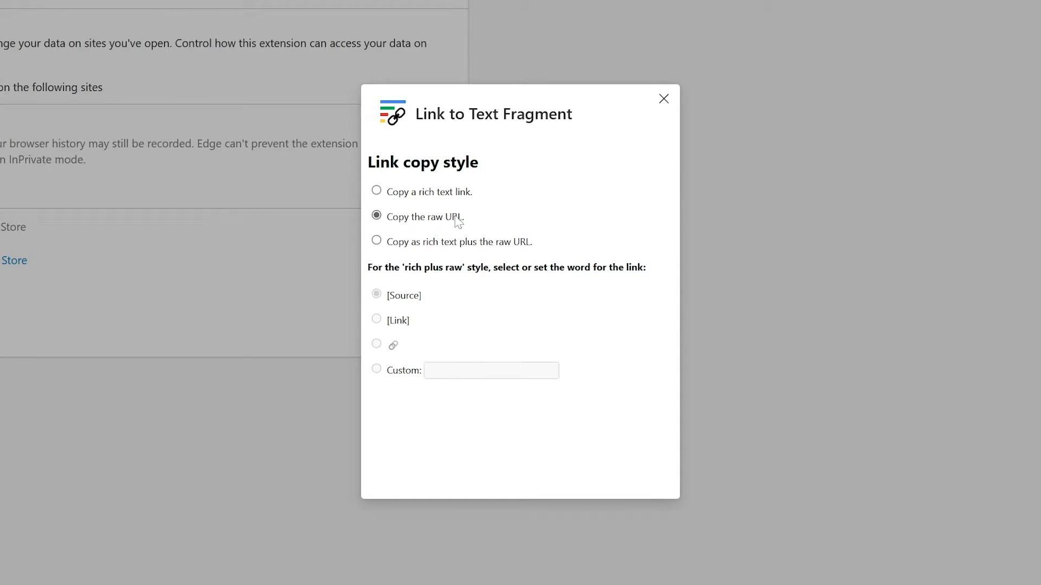
left_click(376, 241)
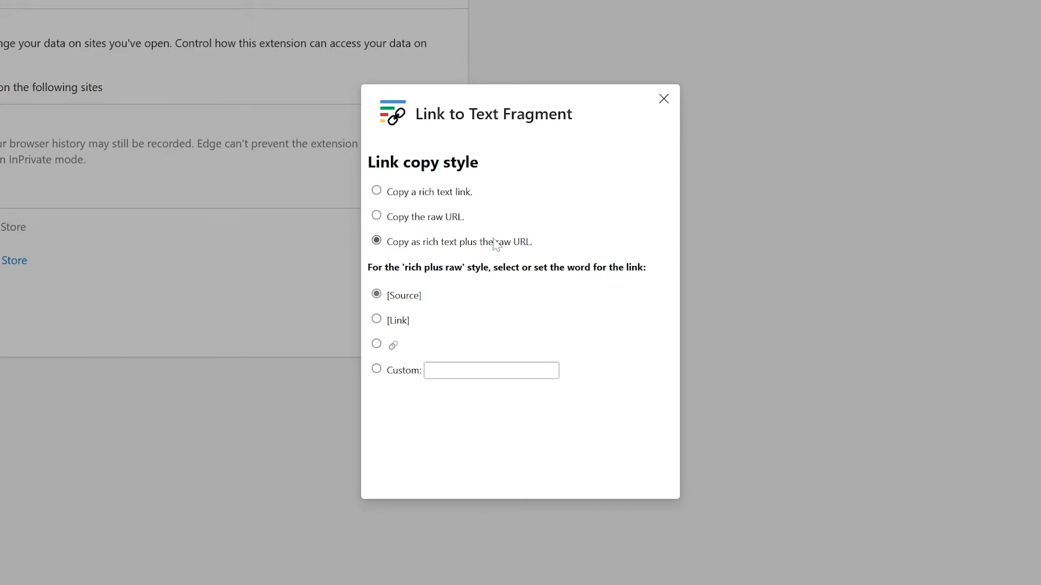
mouse_move(451, 343)
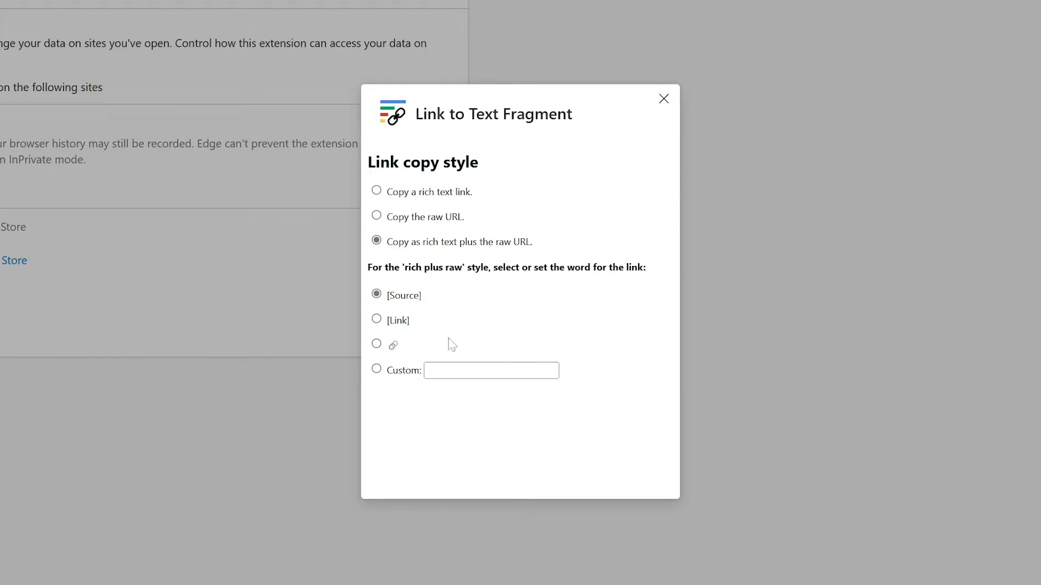
left_click(377, 344)
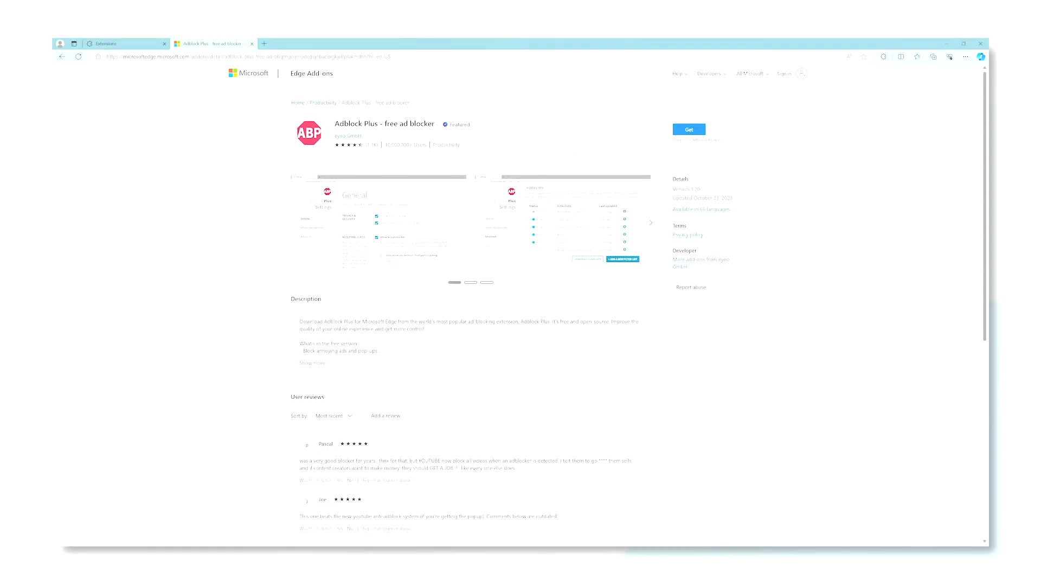
Step: Install Adblock Plus and bring up its controls for the current site
left_click(689, 129)
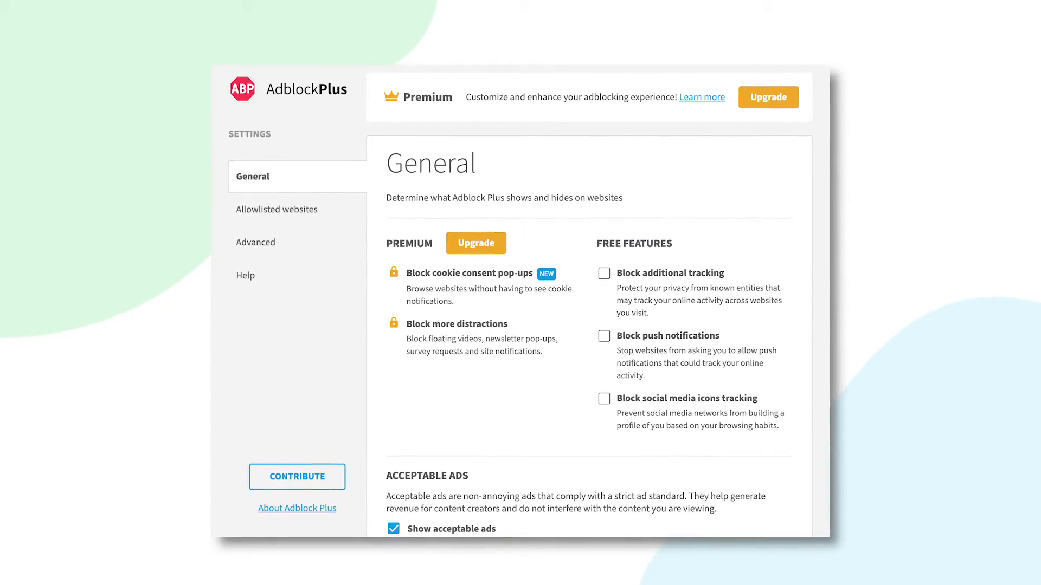
left_click(809, 61)
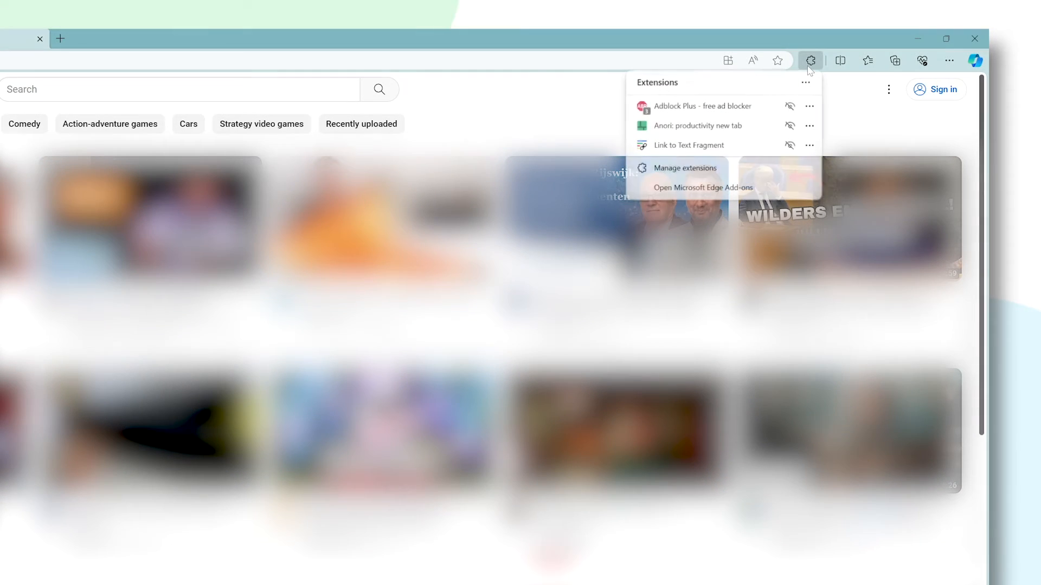
left_click(640, 107)
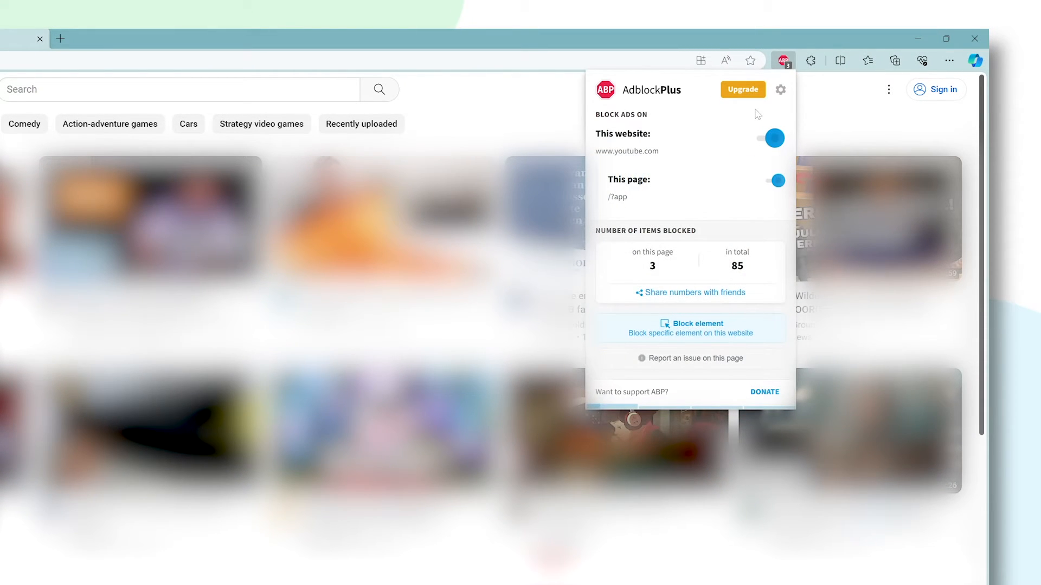
left_click(771, 137)
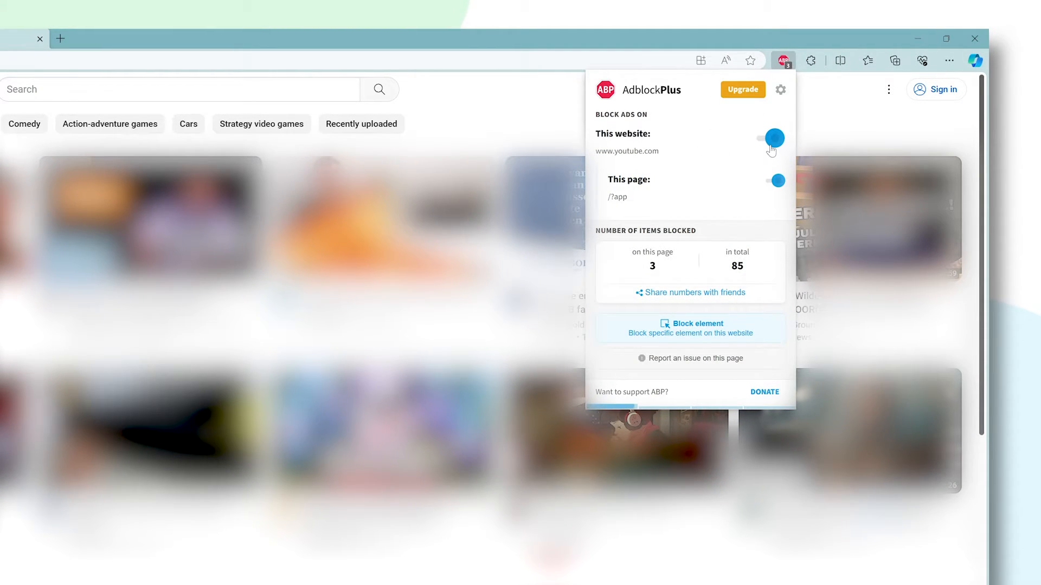
left_click(772, 140)
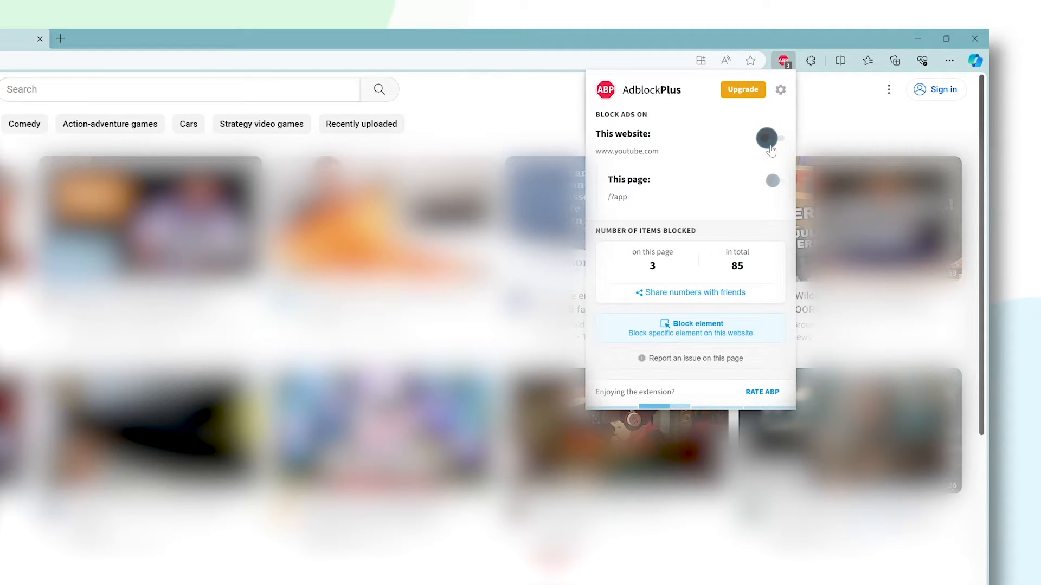
left_click(769, 137)
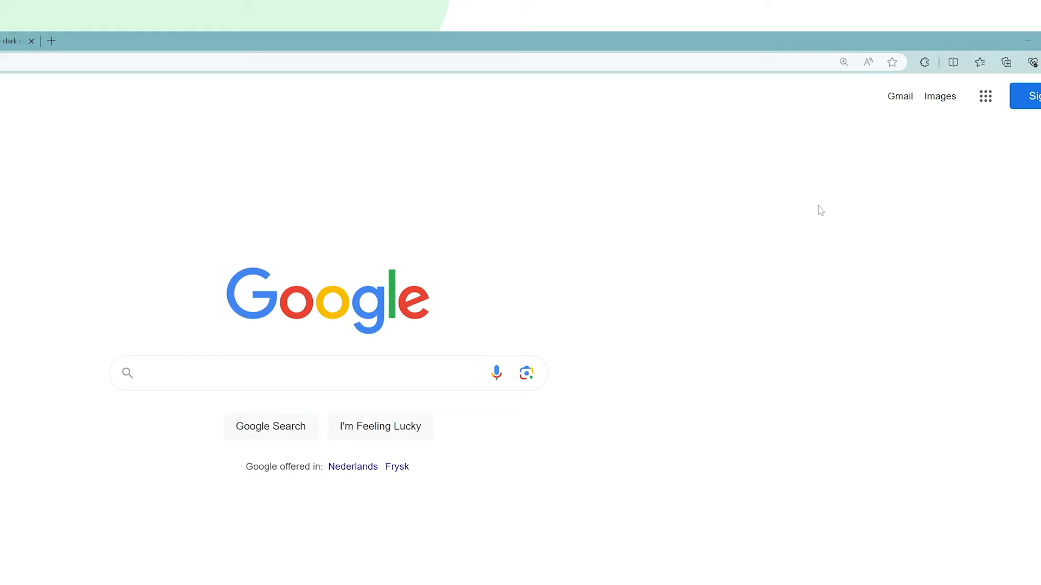
left_click(938, 64)
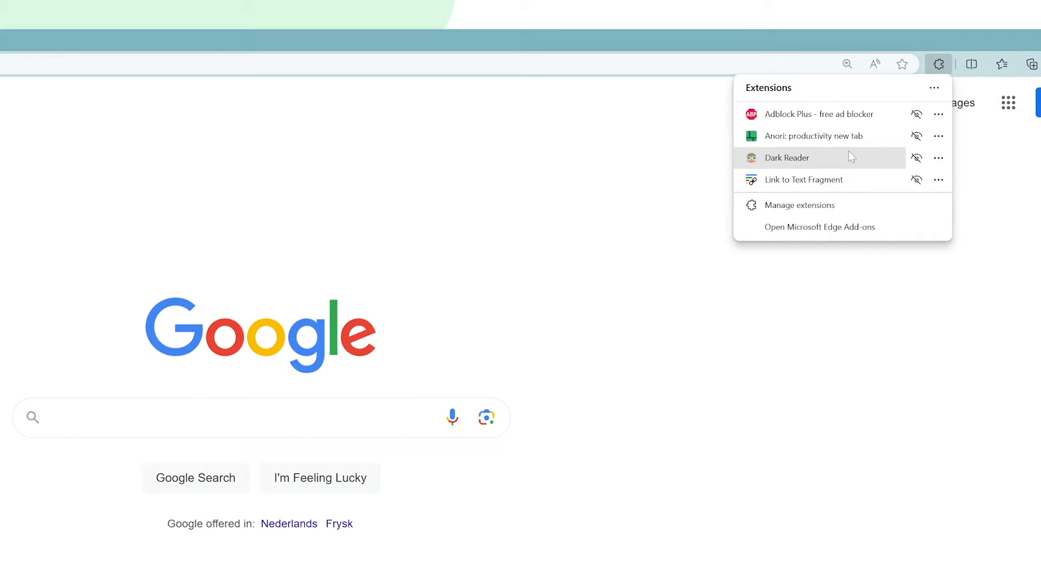
left_click(787, 159)
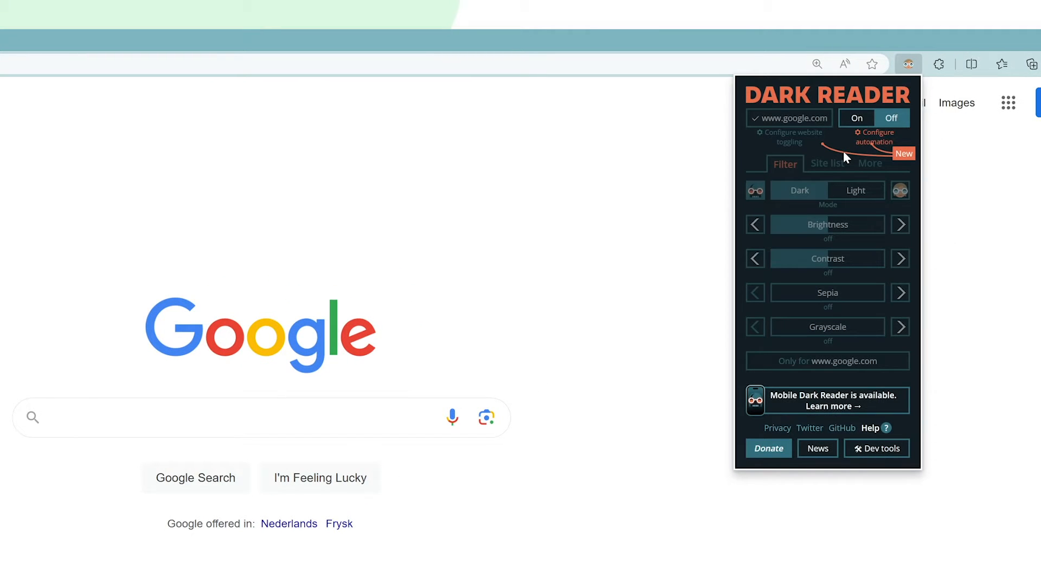
left_click(855, 119)
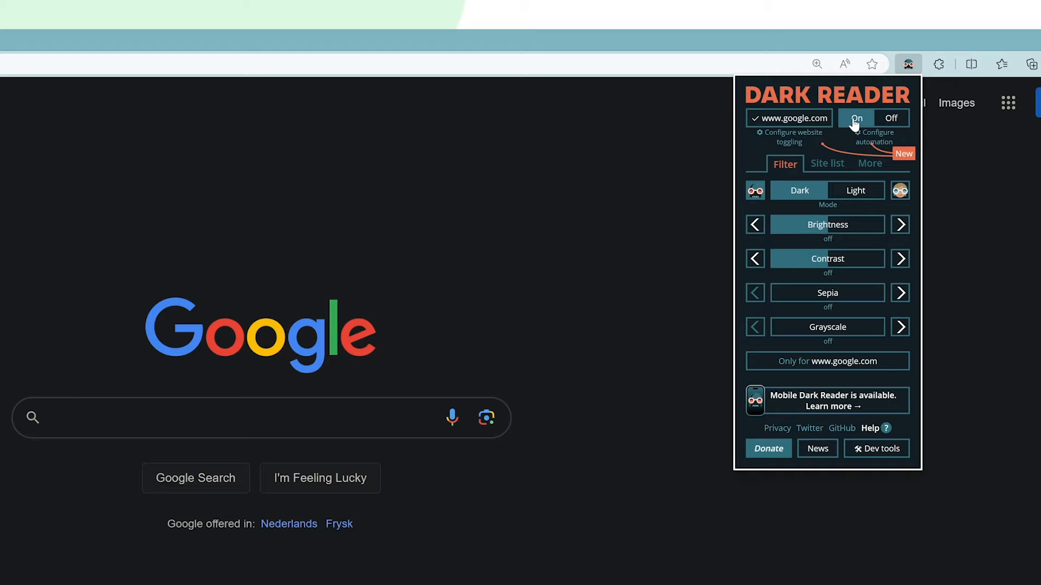
mouse_move(836, 150)
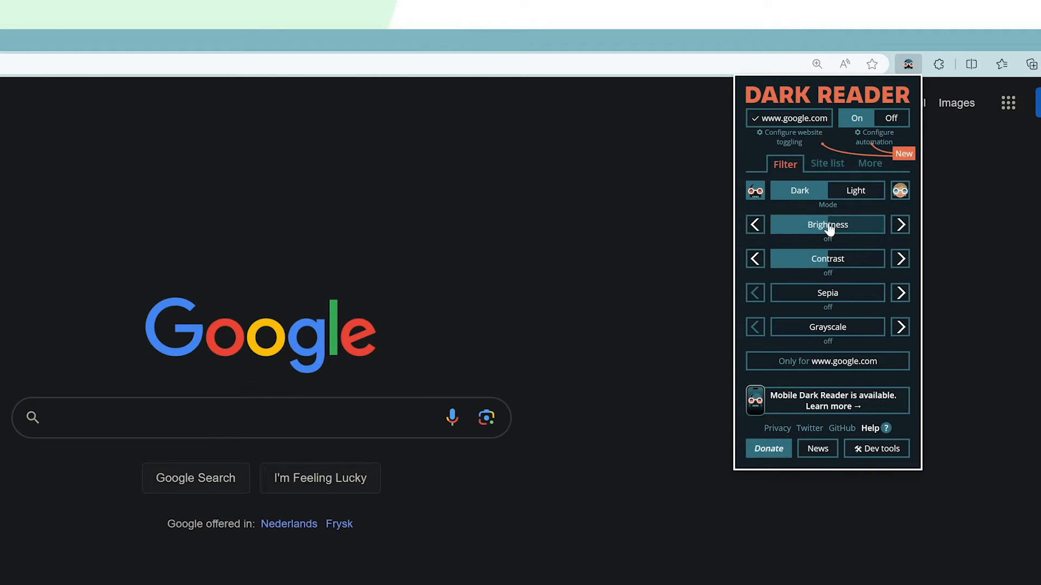
Step: Adjust Dark Reader's filter amounts, including Grayscale
left_click(900, 224)
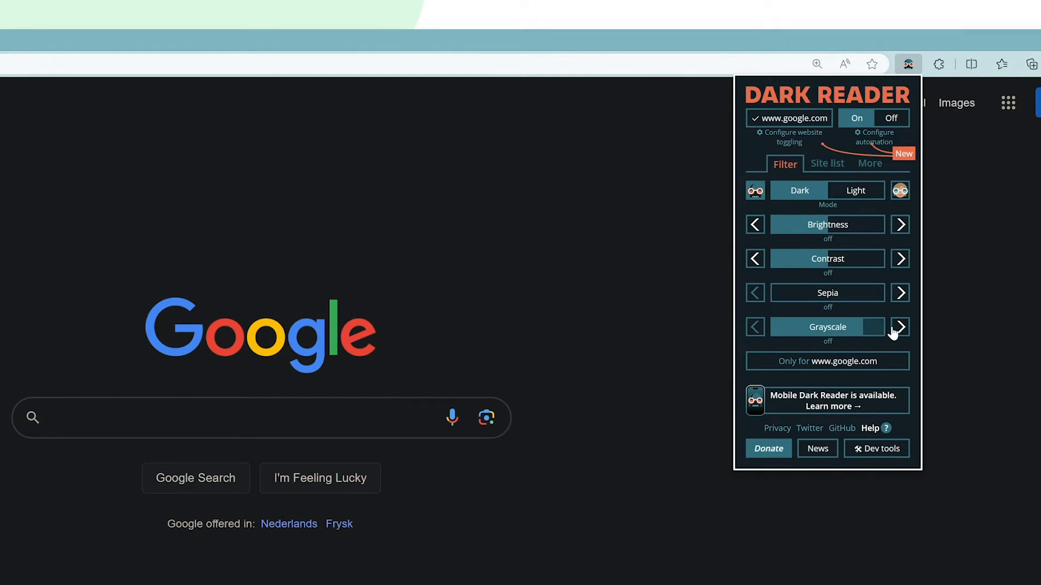
left_click(900, 326)
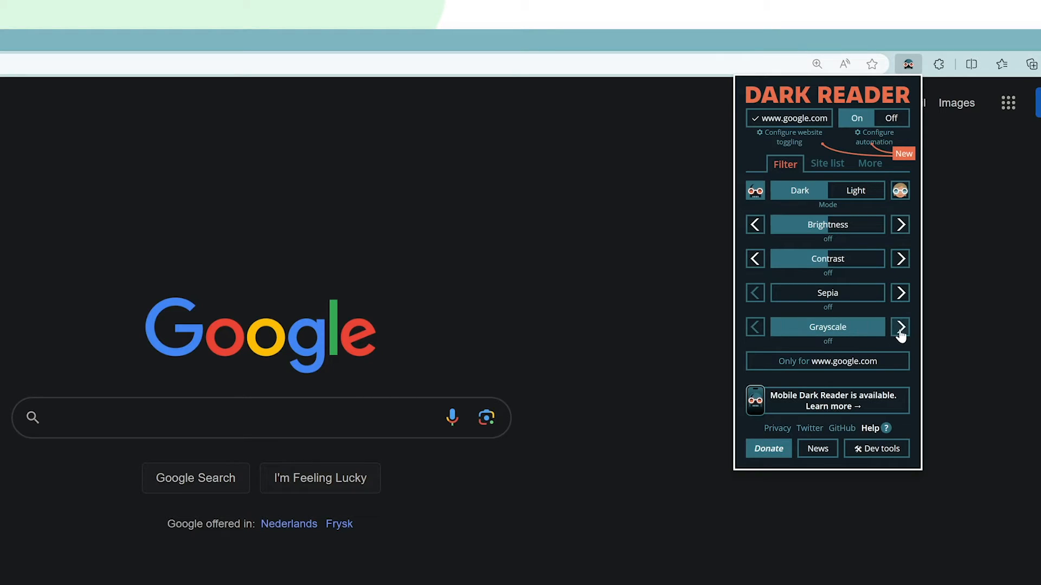
left_click(900, 326)
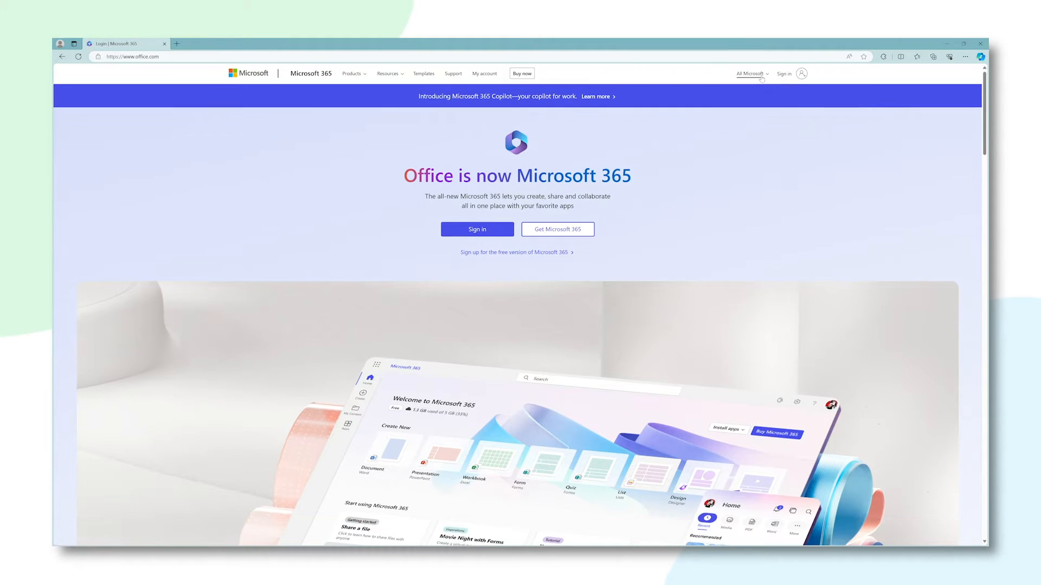
mouse_move(709, 94)
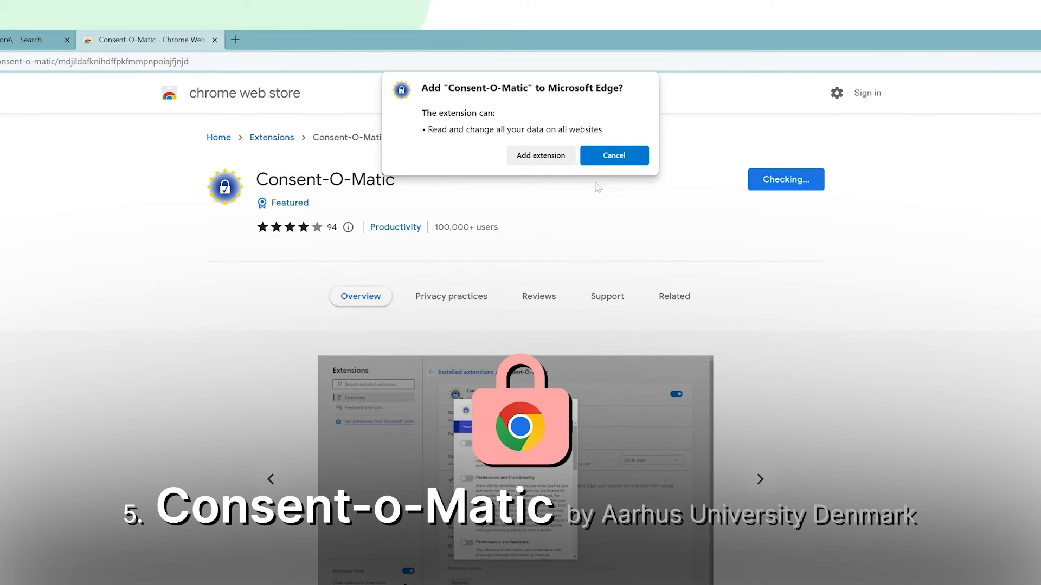
Step: Add Consent-O-Matic to Edge and allow Preferences and Functionality tracking in its settings
left_click(612, 155)
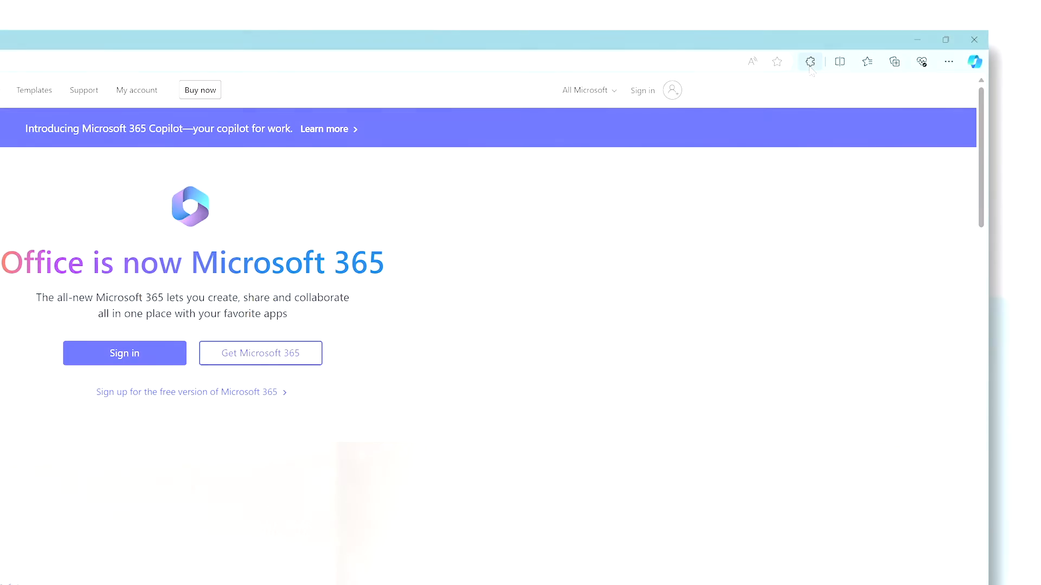
left_click(809, 61)
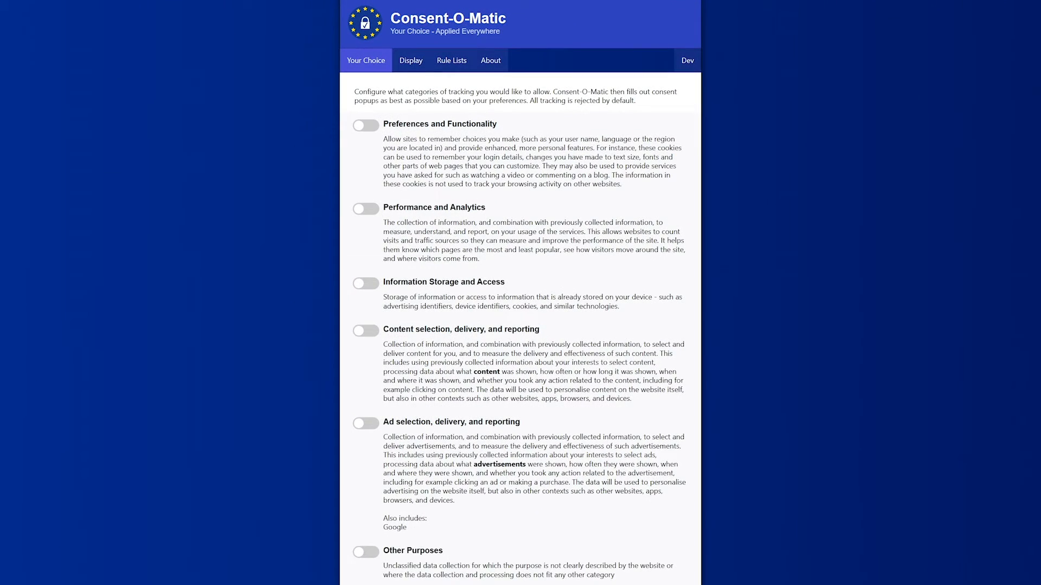
left_click(364, 125)
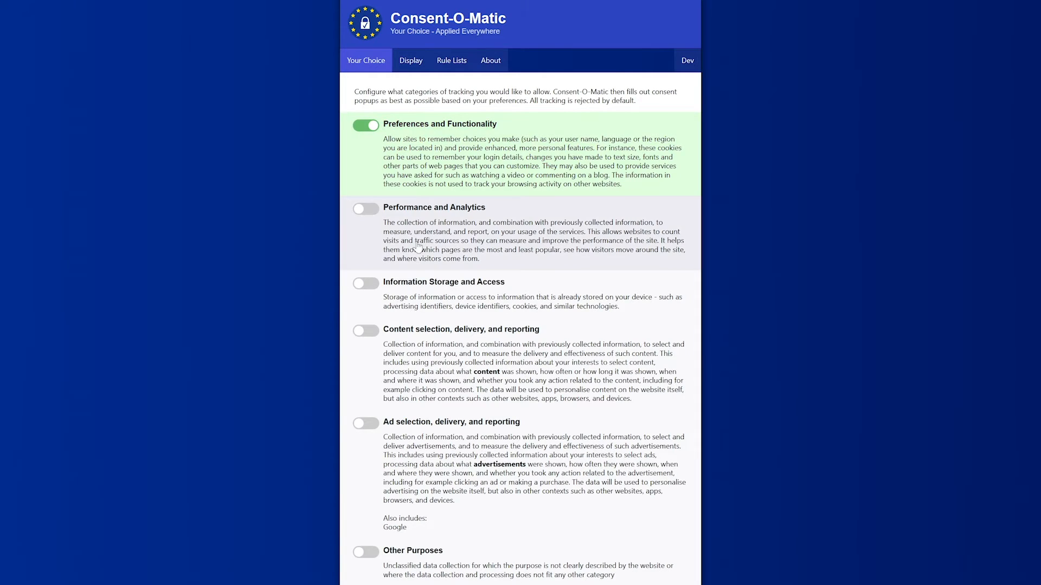